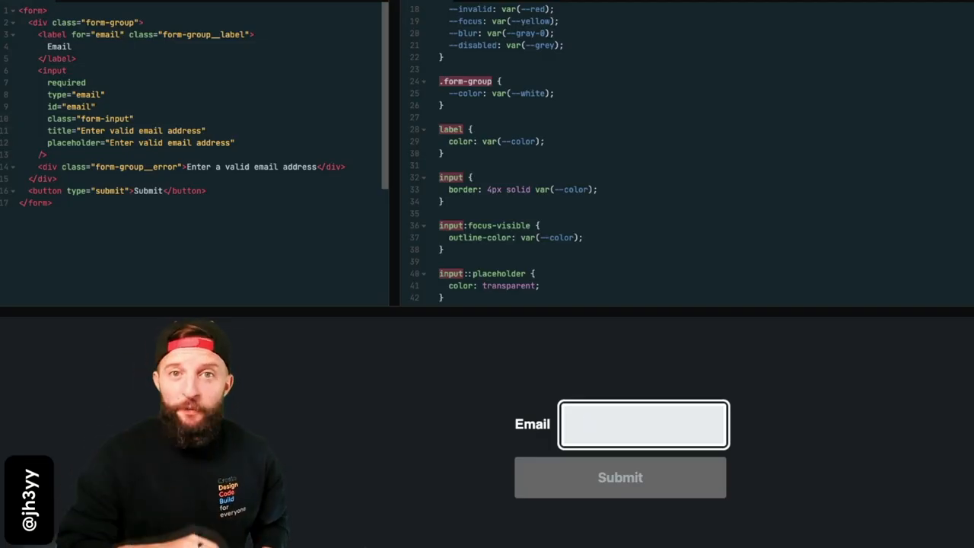
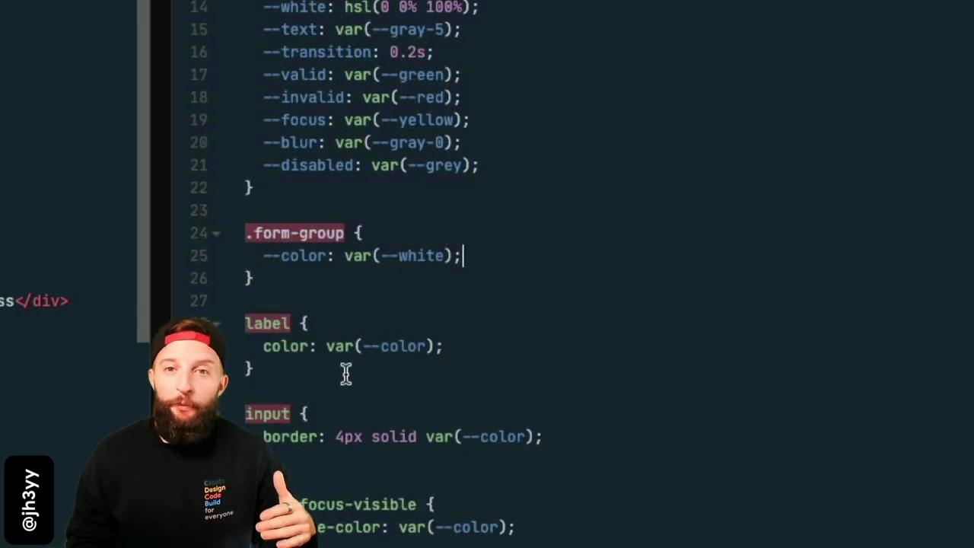
pyautogui.write('hotpink')
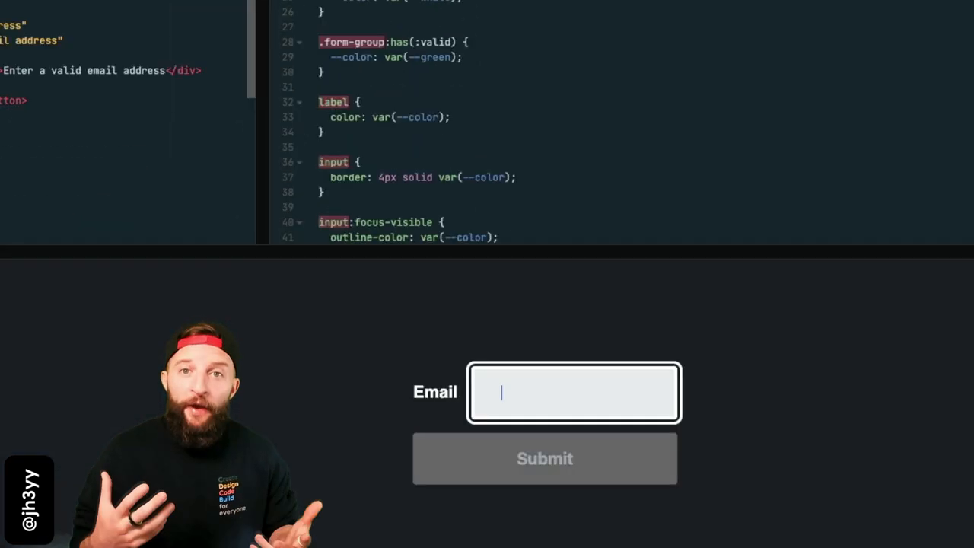
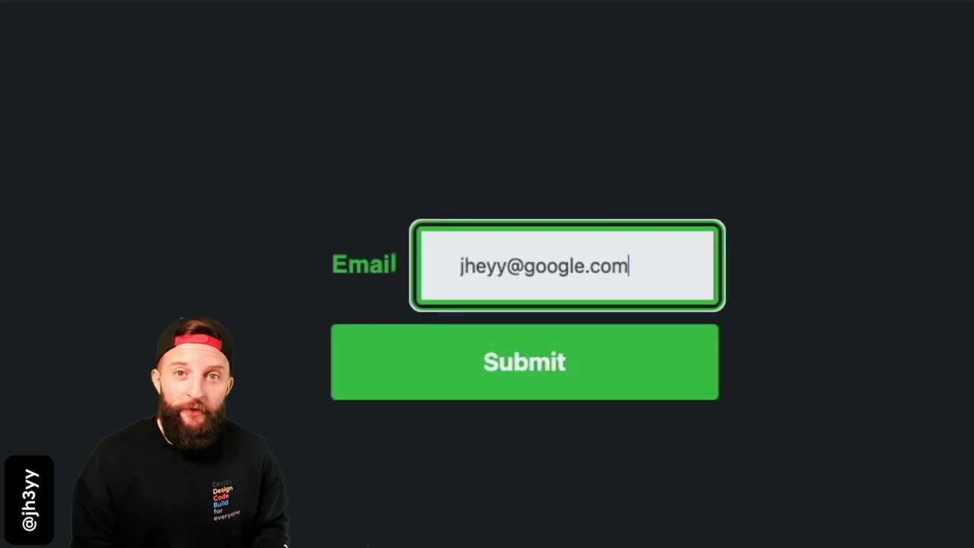
# Clear part of the email text to change the field's validity state
pyautogui.press('Backspace')
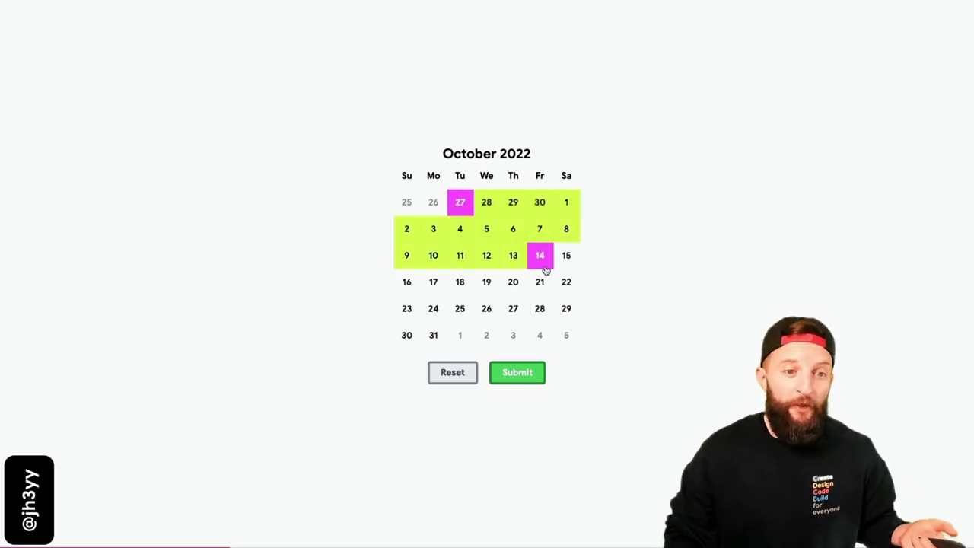
# Pick a date in the October 2022 calendar to set the range end
pyautogui.click(459, 309)
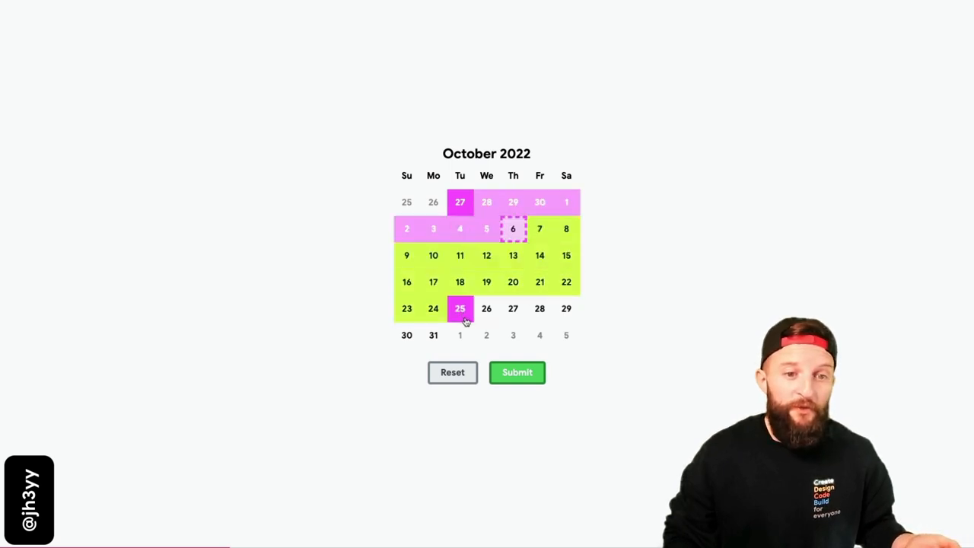